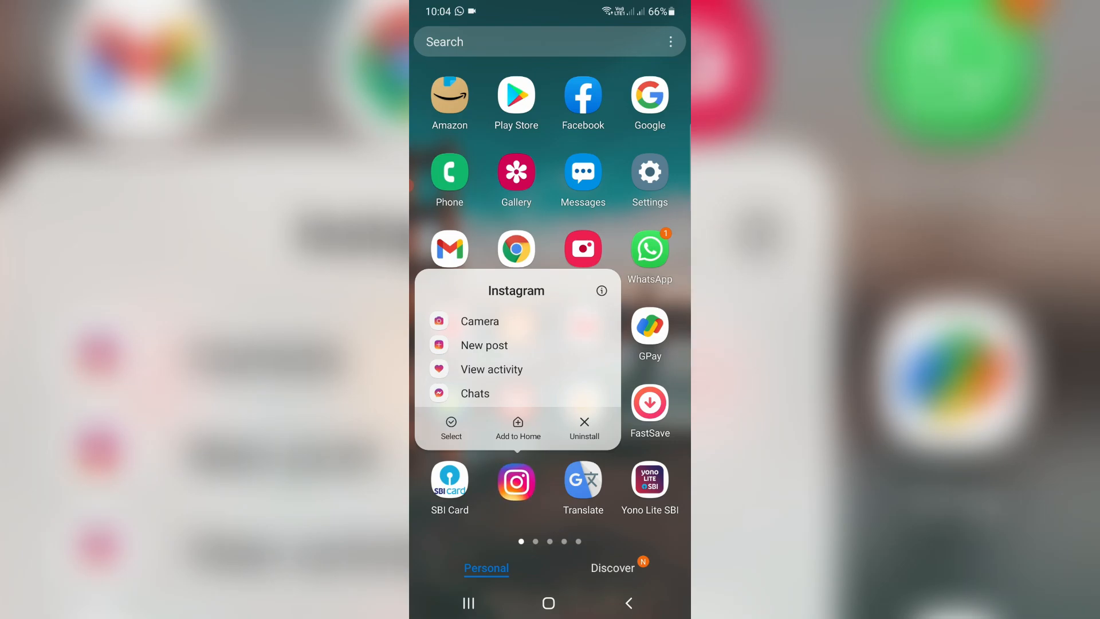
Step: Dismiss Instagram's long-press shortcut menu to return to the app drawer
{"action": "left_click", "coordinate": [600, 290]}
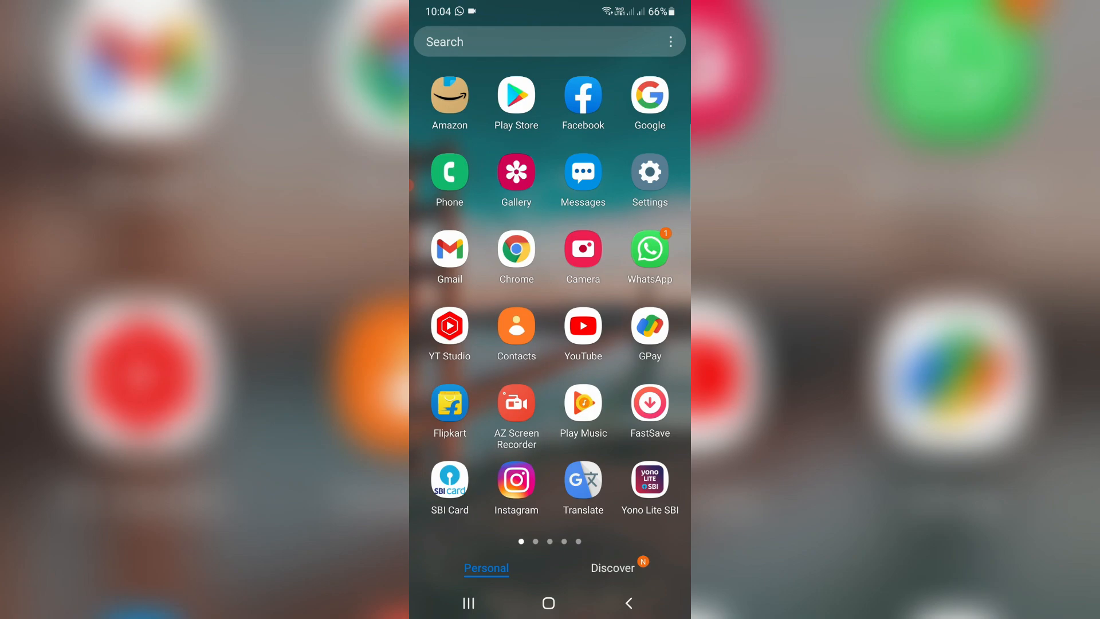
Step: Launch Instagram from the app drawer to reach its login screen
{"action": "left_click", "coordinate": [516, 482]}
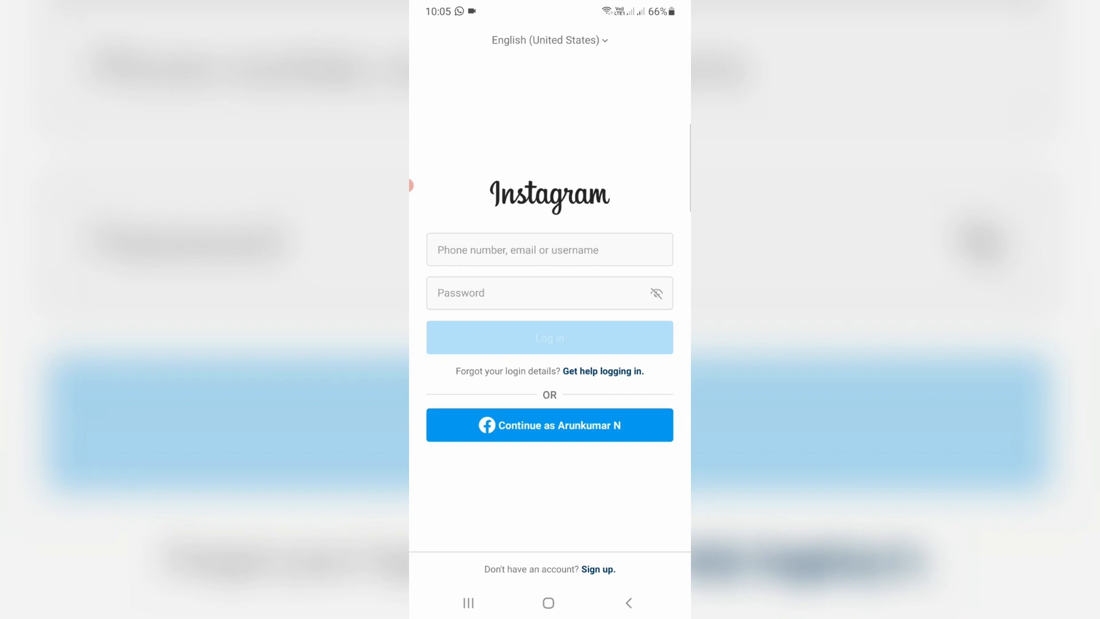
{"action": "left_click", "coordinate": [603, 371]}
{"action": "type", "text": "94"}
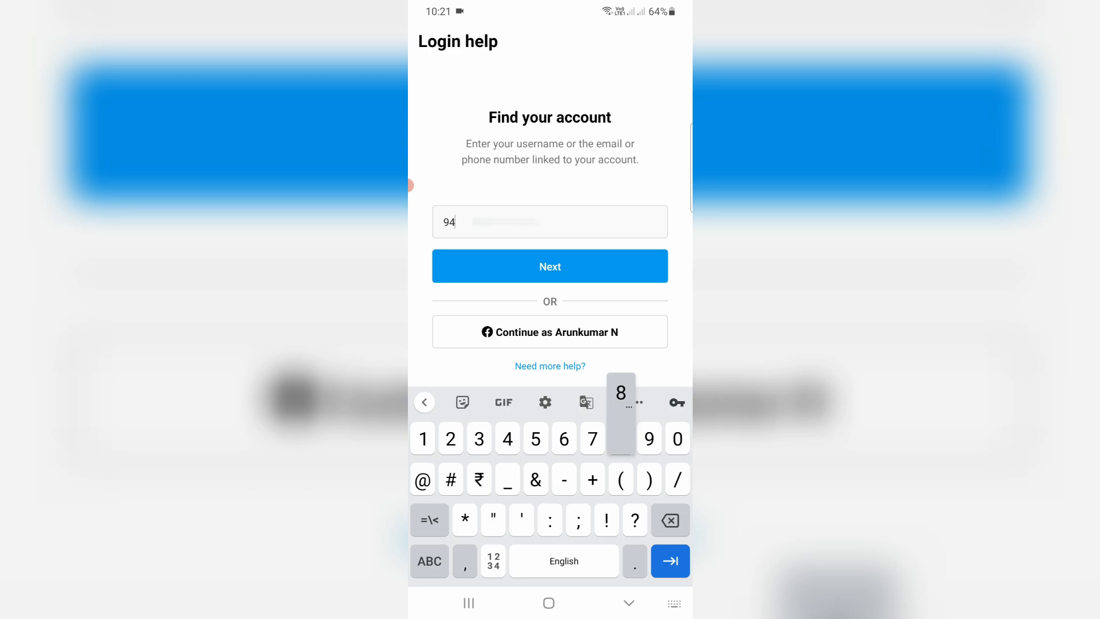
{"action": "type", "text": "862"}
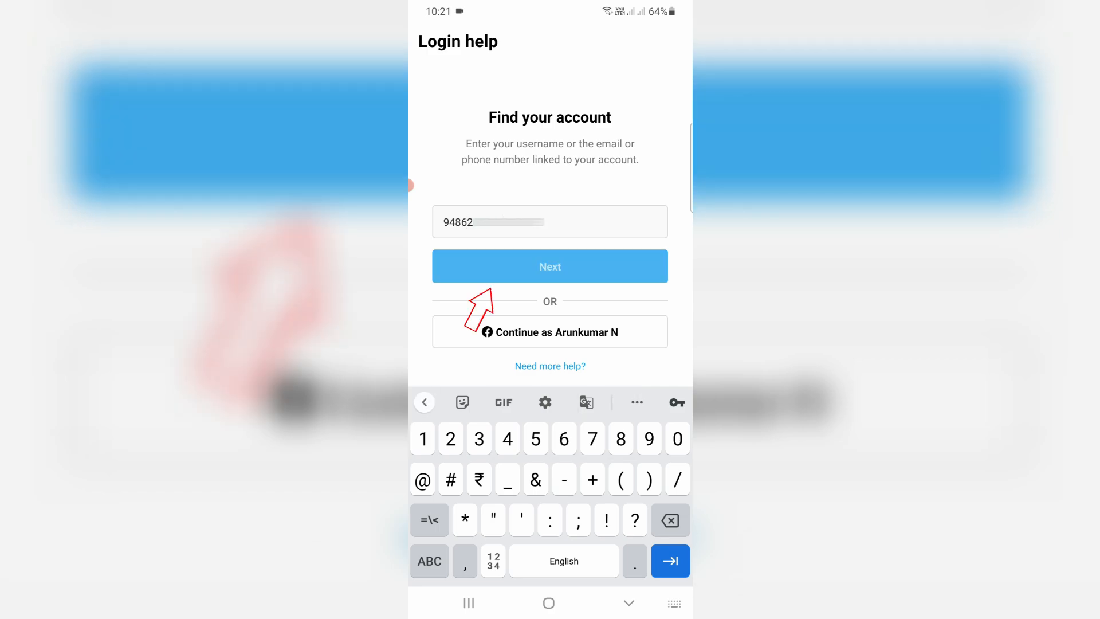
{"action": "left_click", "coordinate": [549, 265]}
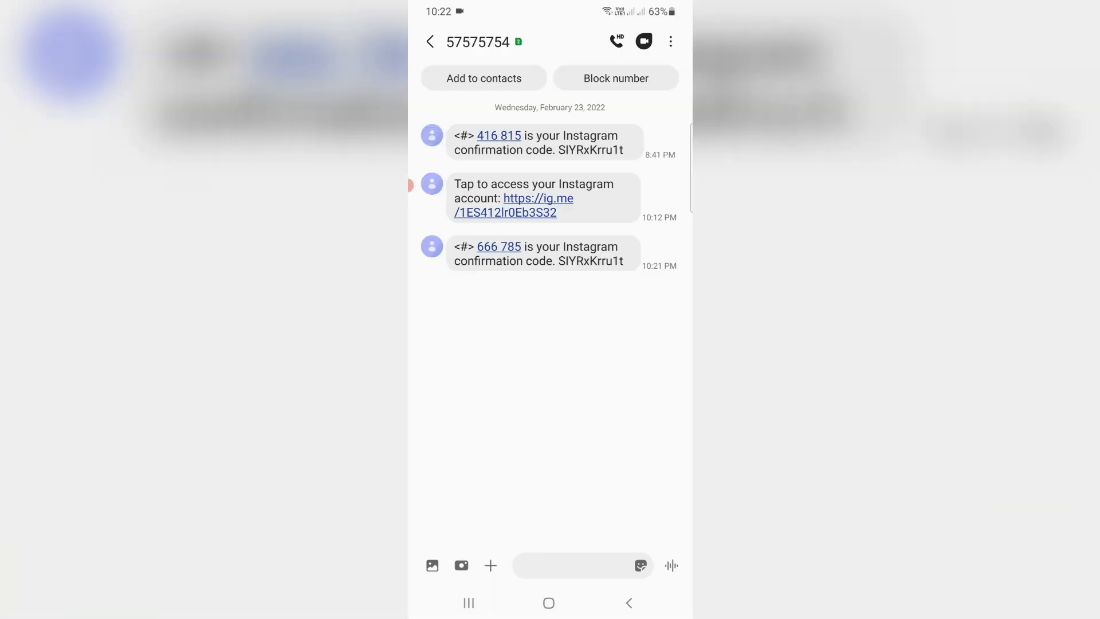
{"action": "left_click", "coordinate": [575, 566]}
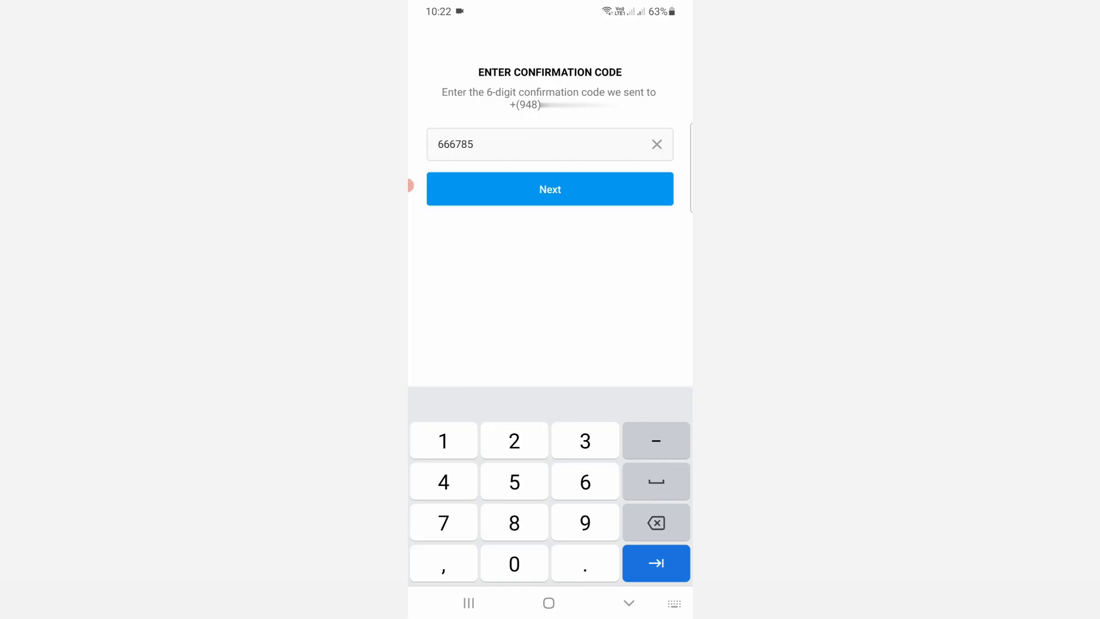
Step: Confirm the code, pick the second account with a photo, and log in
{"action": "left_click", "coordinate": [550, 188]}
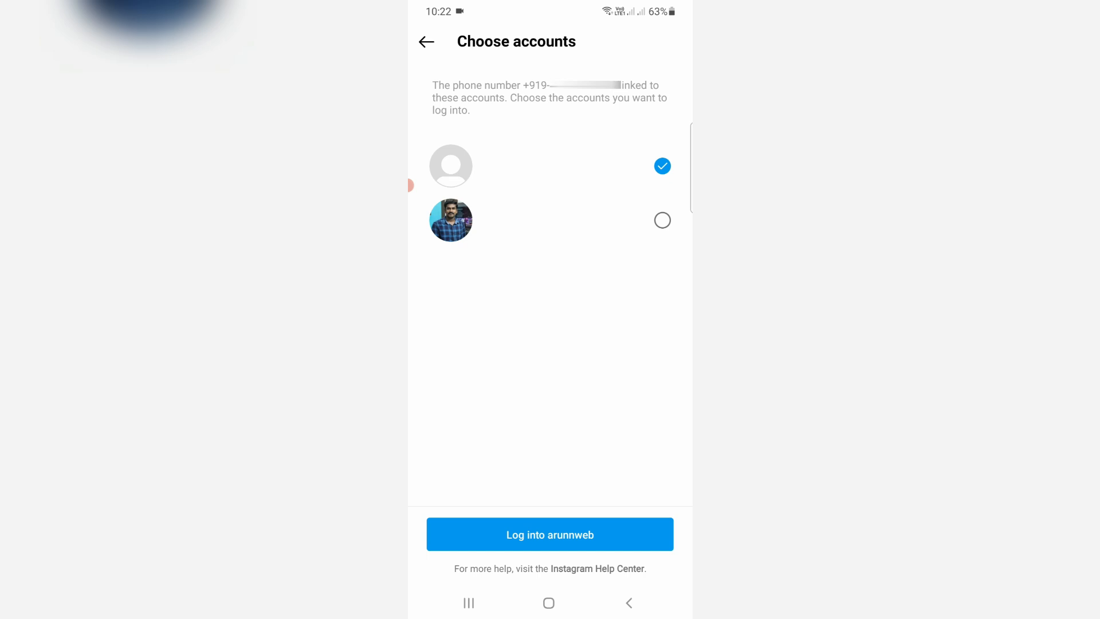
{"action": "left_click", "coordinate": [662, 219]}
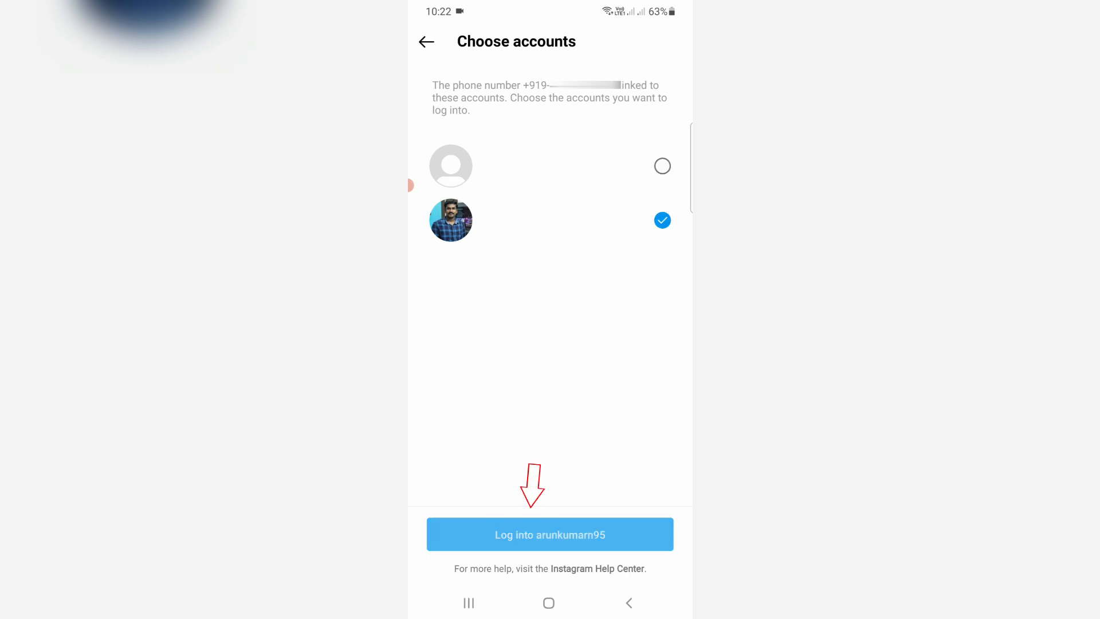
{"action": "left_click", "coordinate": [549, 534]}
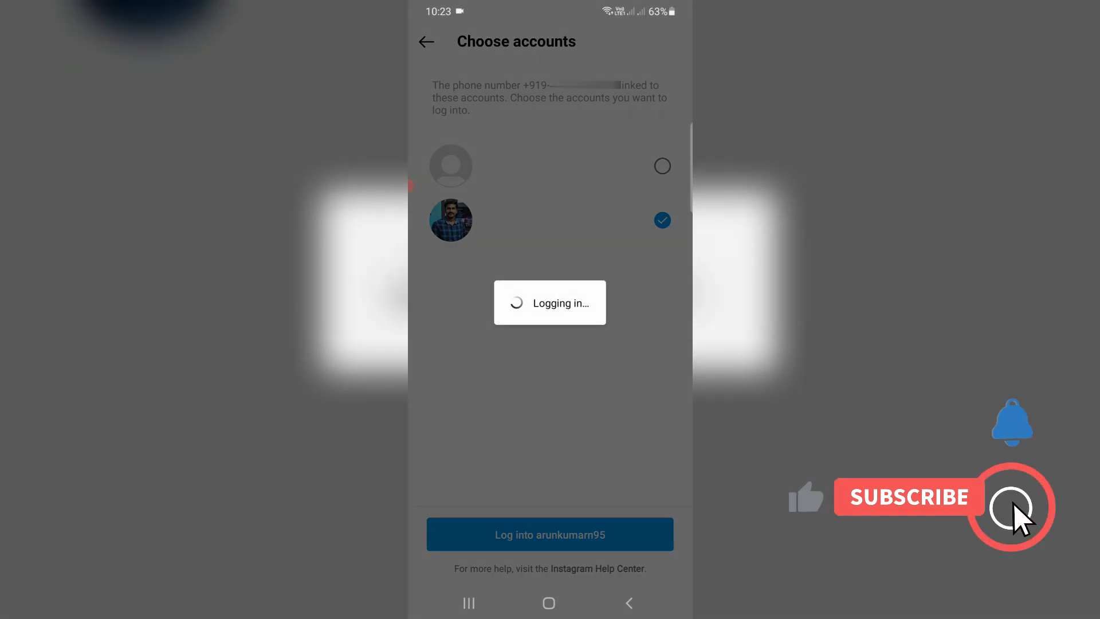